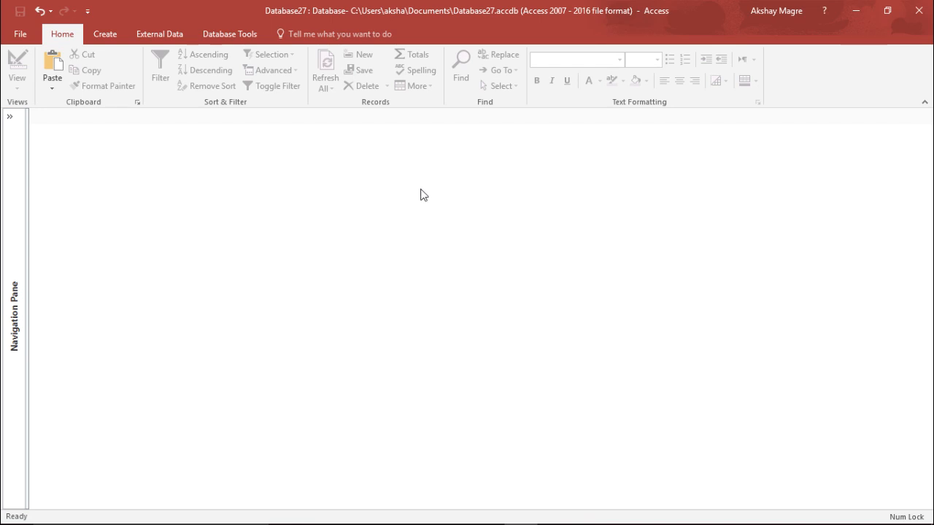
{"action": "mouse_move", "coordinate": [446, 205]}
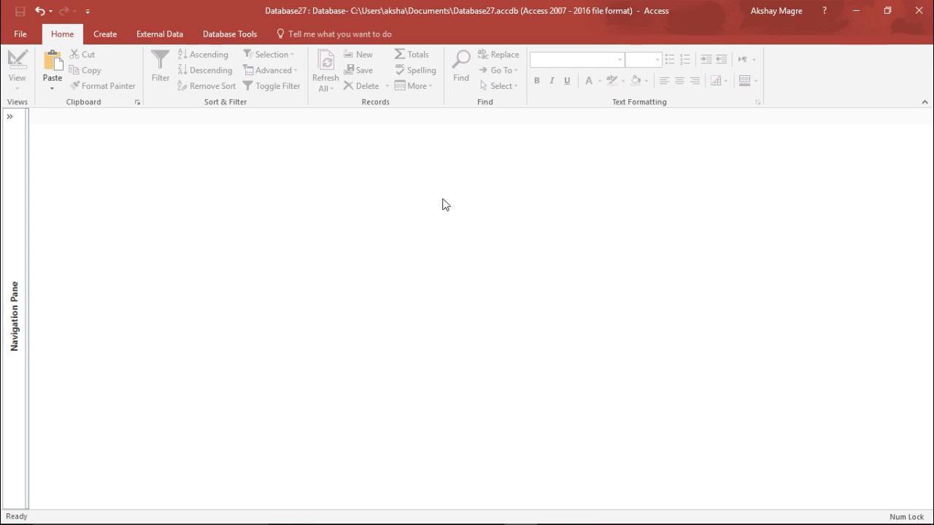
{"action": "mouse_move", "coordinate": [285, 208]}
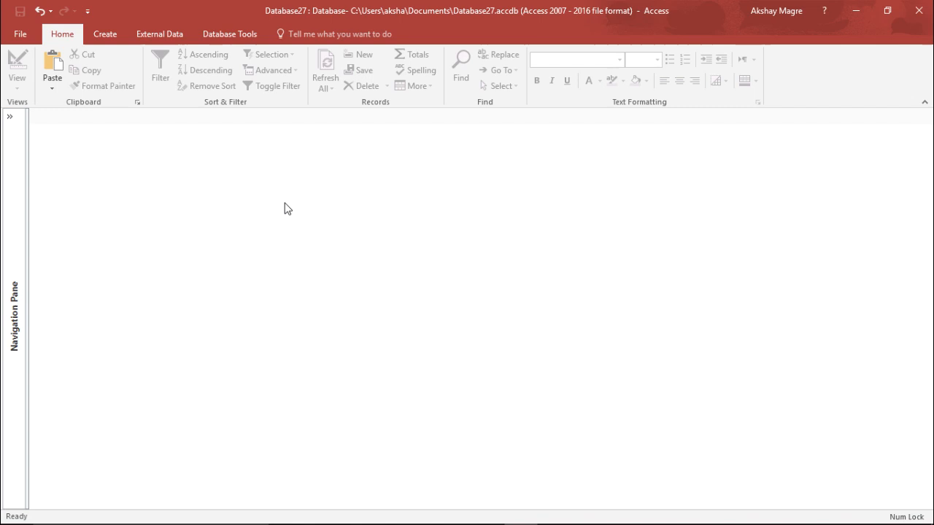
{"action": "mouse_move", "coordinate": [229, 34]}
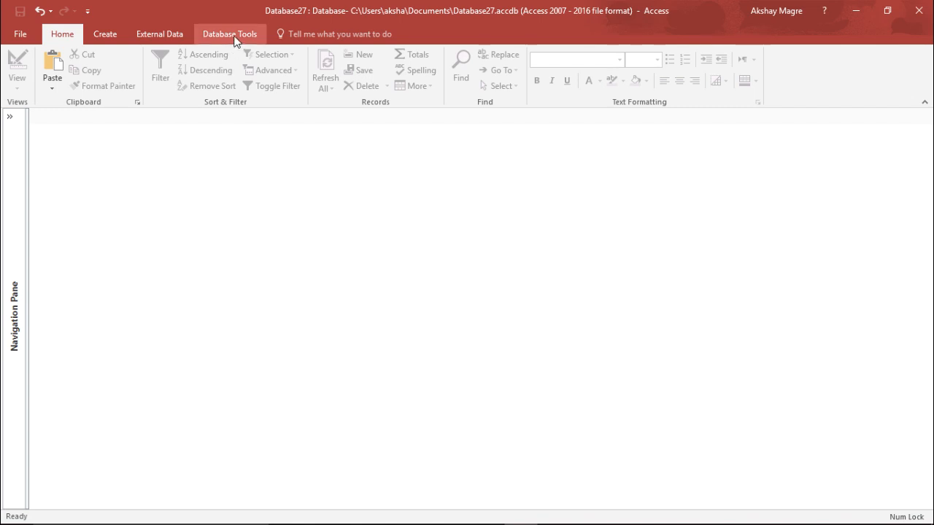
Show the Database Tools commands on the ribbon.
{"action": "left_click", "coordinate": [229, 34]}
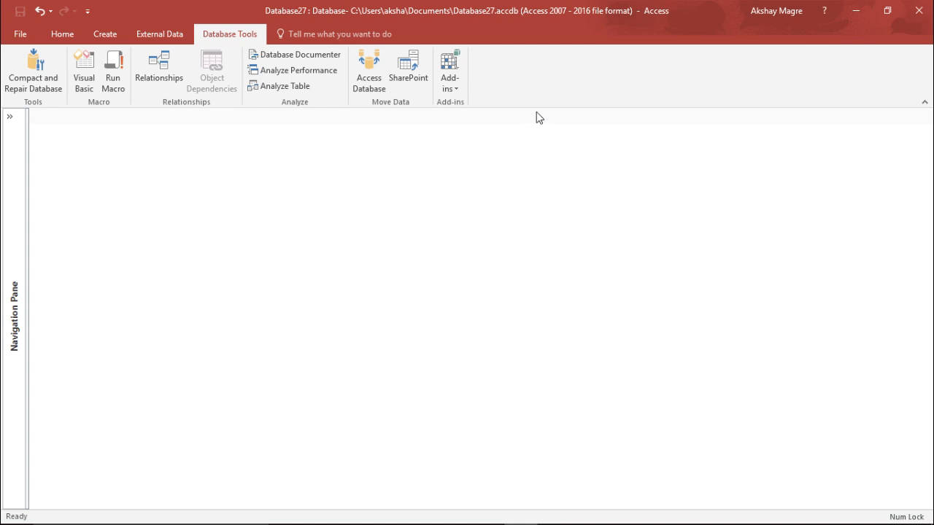
{"action": "mouse_move", "coordinate": [785, 218]}
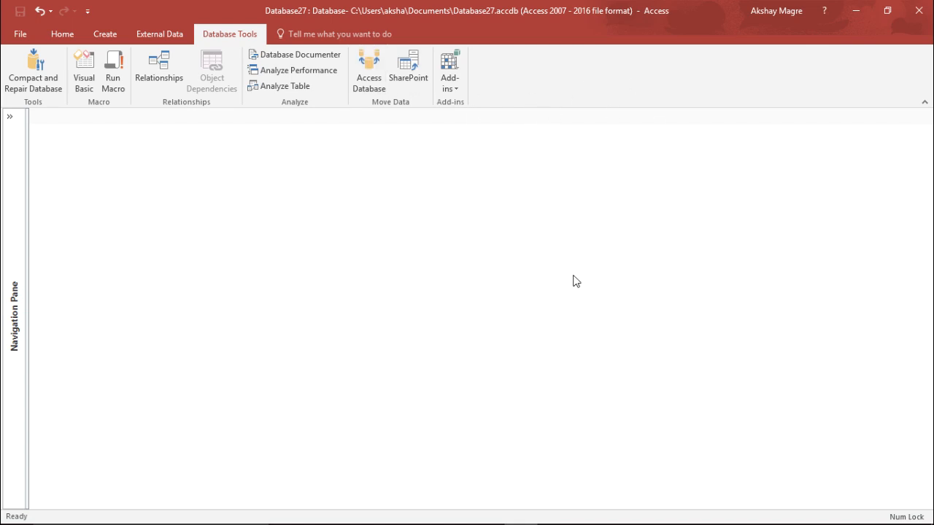
{"action": "mouse_move", "coordinate": [547, 137]}
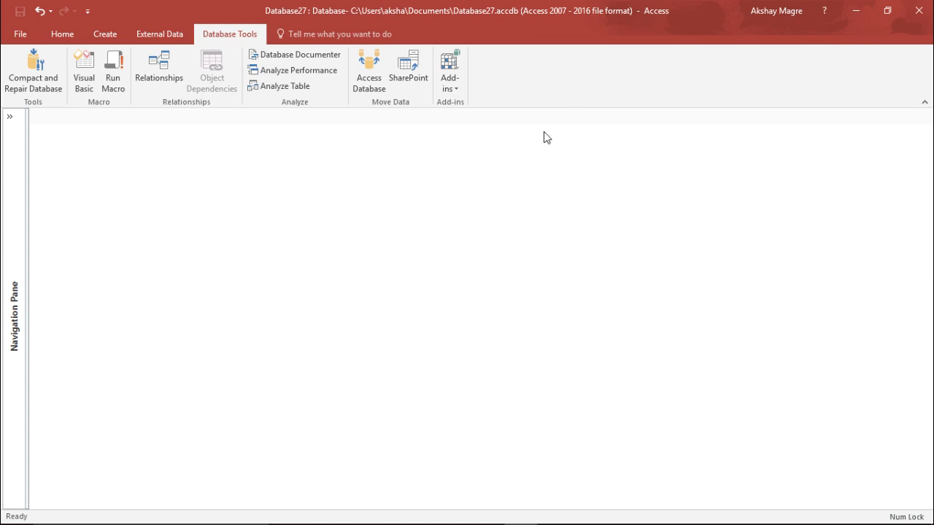
In ribbon customization, list All Commands and scroll to Switchboard Manager.
{"action": "right_click", "coordinate": [533, 84]}
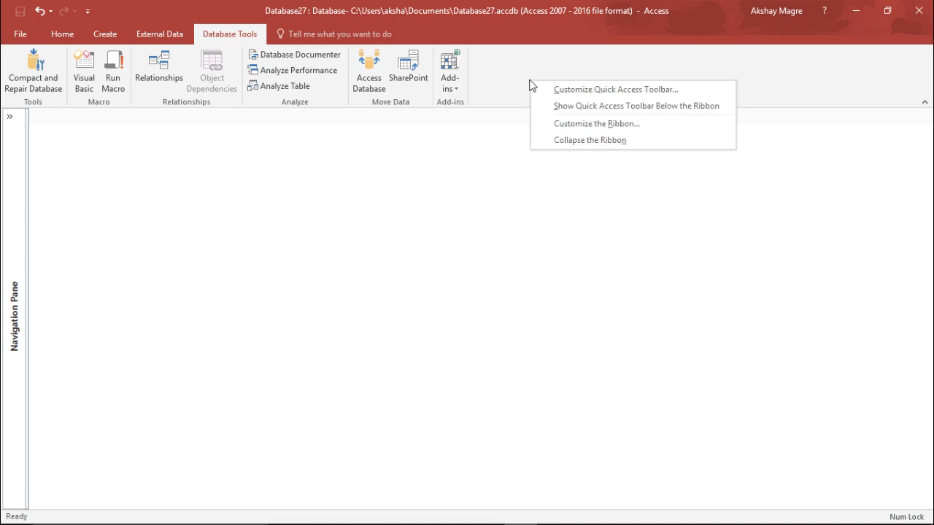
{"action": "mouse_move", "coordinate": [586, 122]}
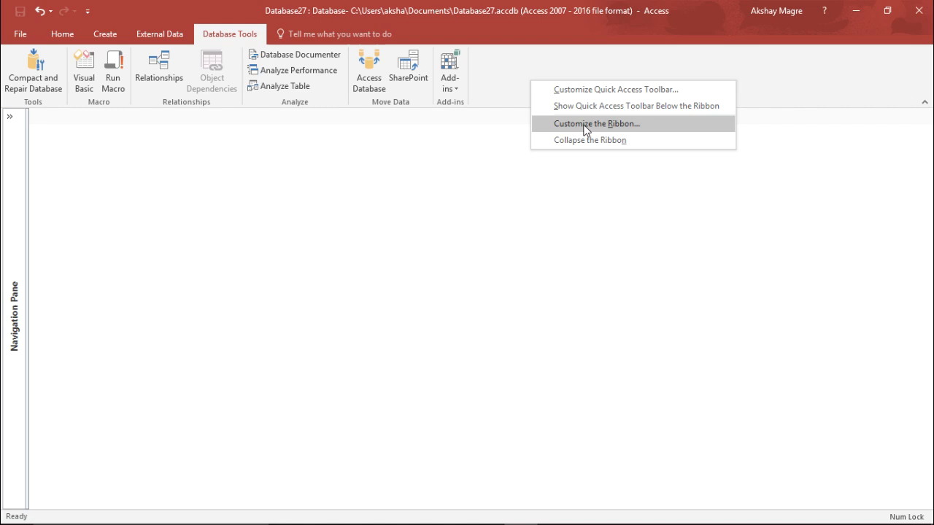
{"action": "left_click", "coordinate": [595, 122]}
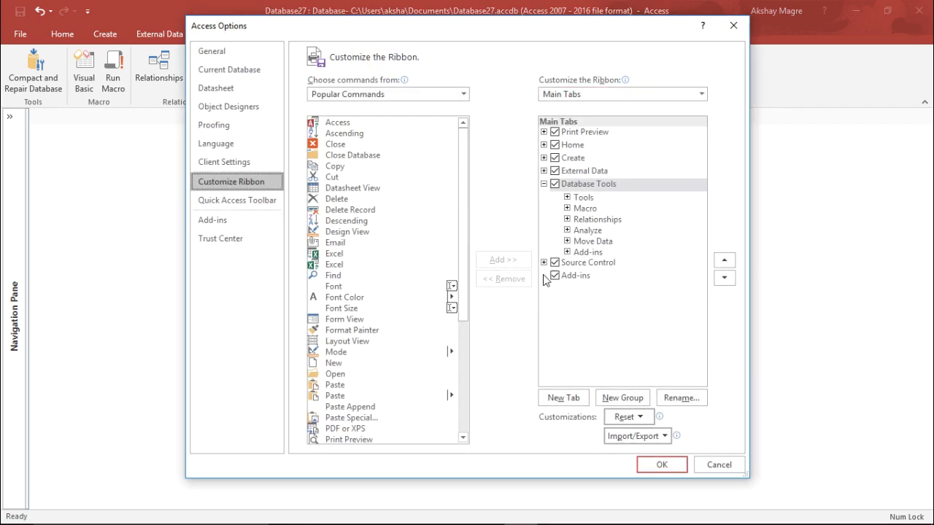
{"action": "left_click", "coordinate": [543, 263]}
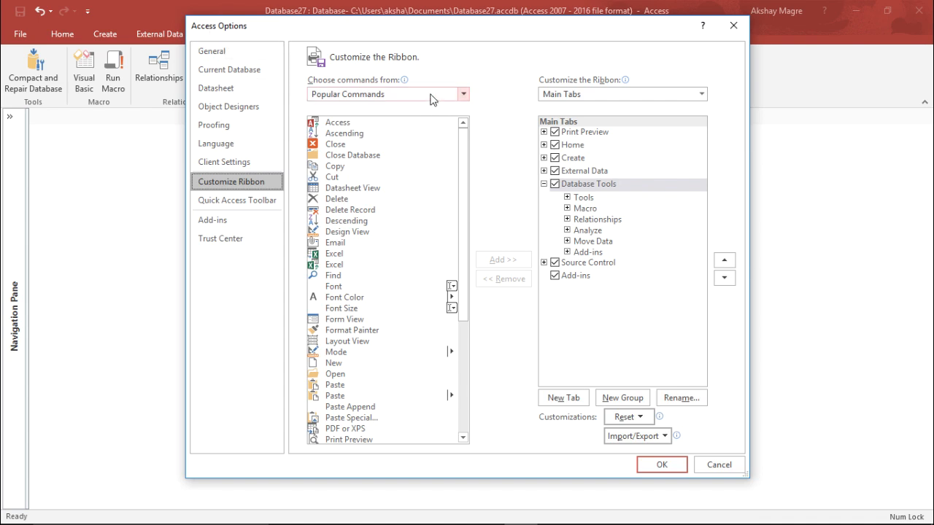
{"action": "mouse_move", "coordinate": [464, 93]}
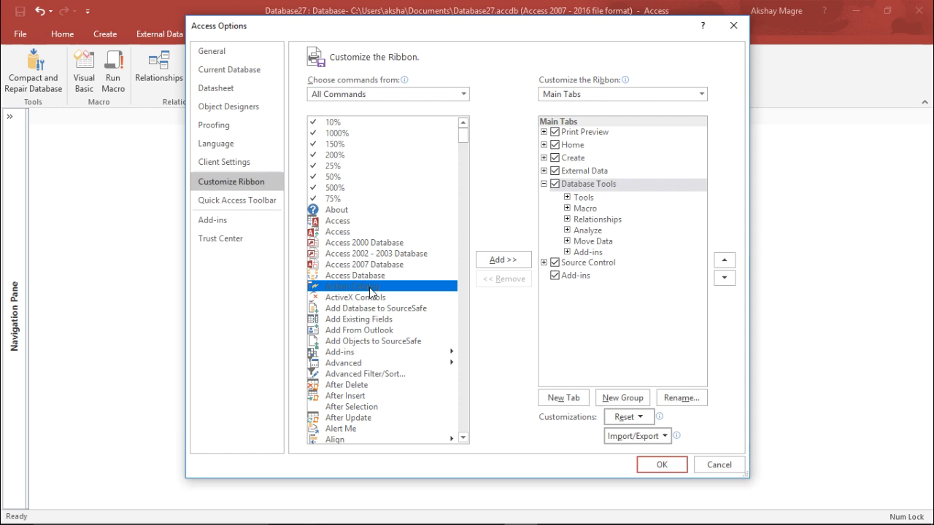
{"action": "scroll", "scroll_direction": "down", "scroll_amount": 3}
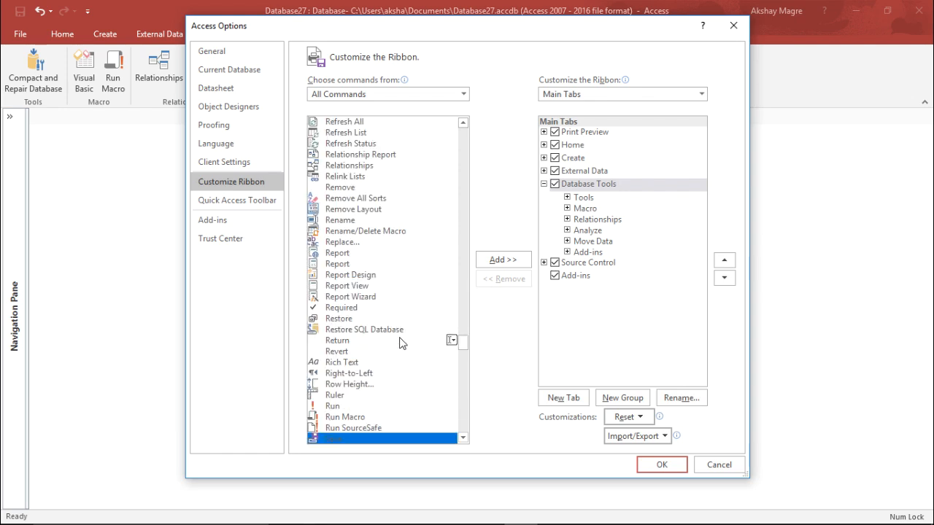
{"action": "scroll", "scroll_direction": "down", "scroll_amount": 3}
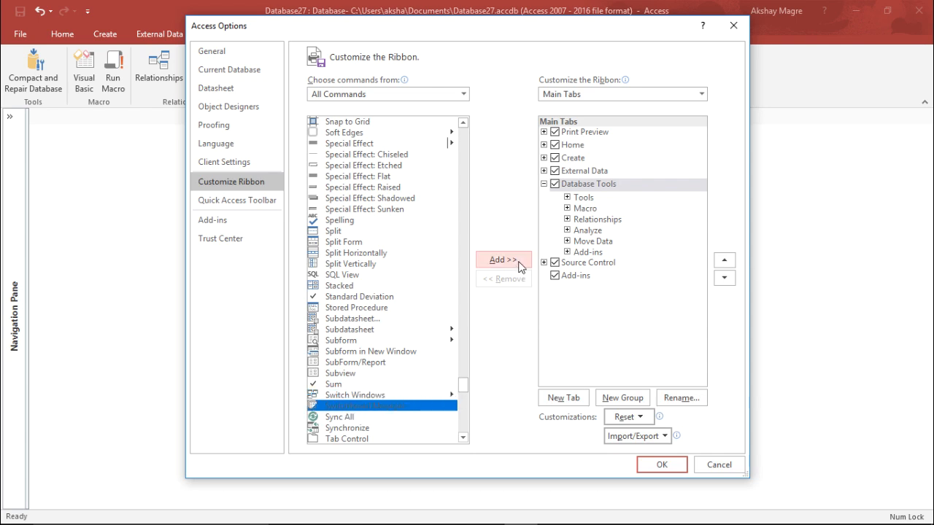
Create a custom group named SwitchBoard under Database Tools after the warning.
{"action": "left_click", "coordinate": [502, 259]}
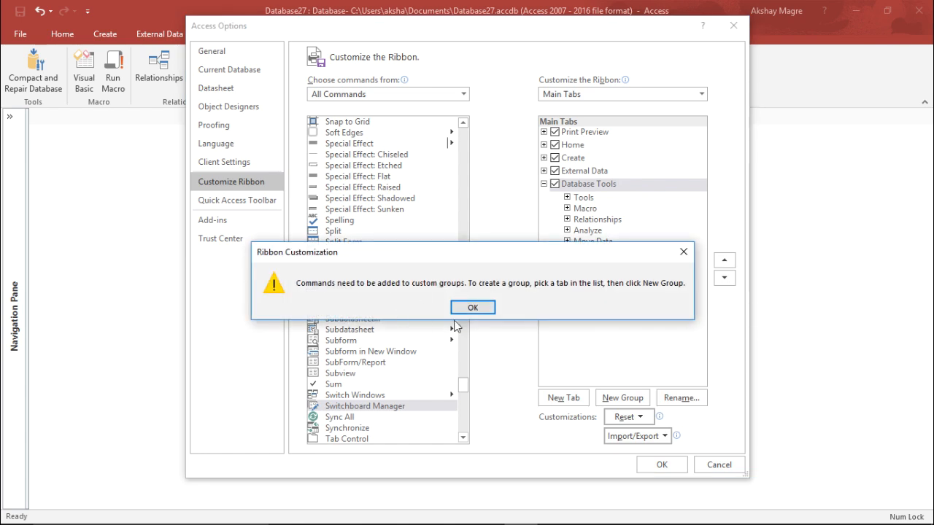
{"action": "left_click", "coordinate": [472, 306]}
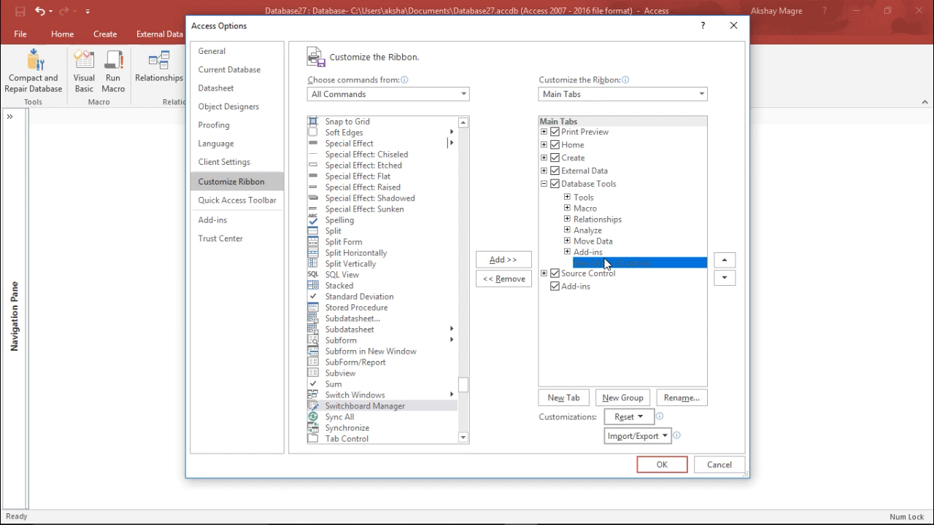
{"action": "right_click", "coordinate": [611, 263]}
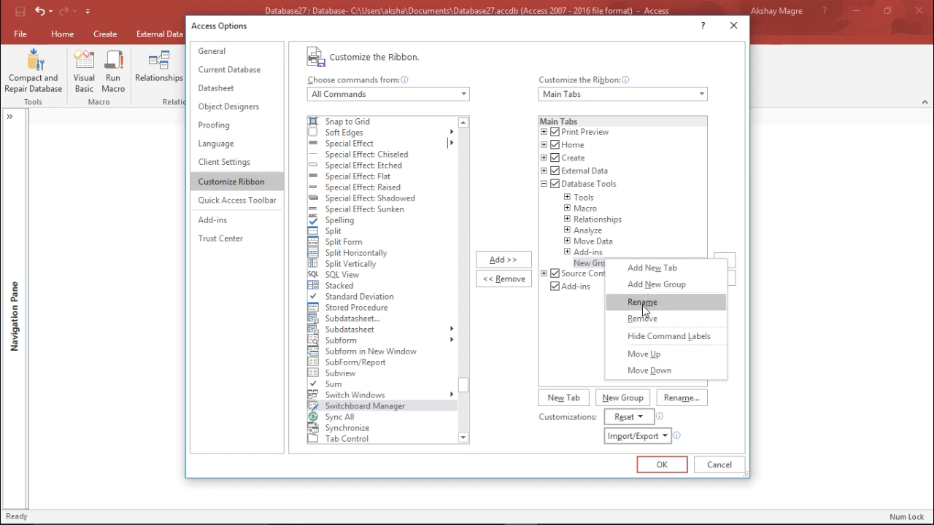
{"action": "left_click", "coordinate": [641, 302]}
{"action": "type", "text": "SwitchBoard"}
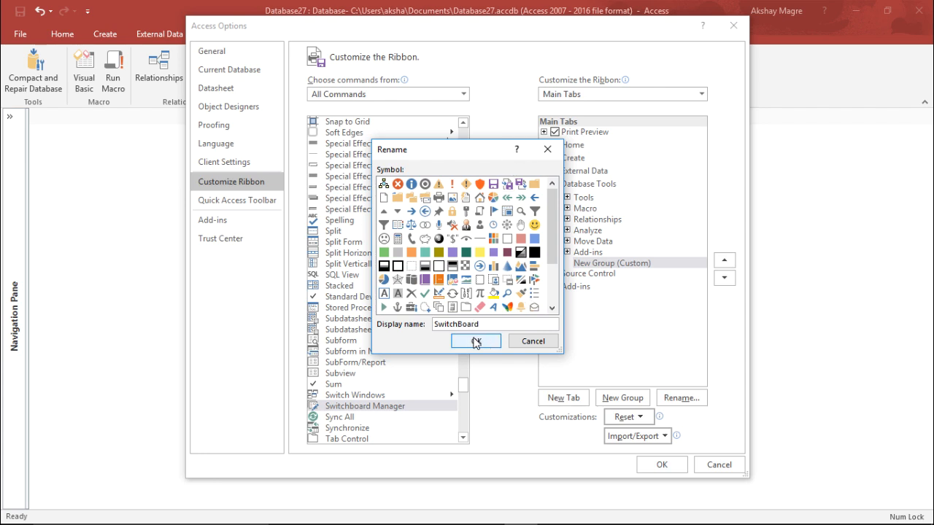
{"action": "left_click", "coordinate": [476, 341]}
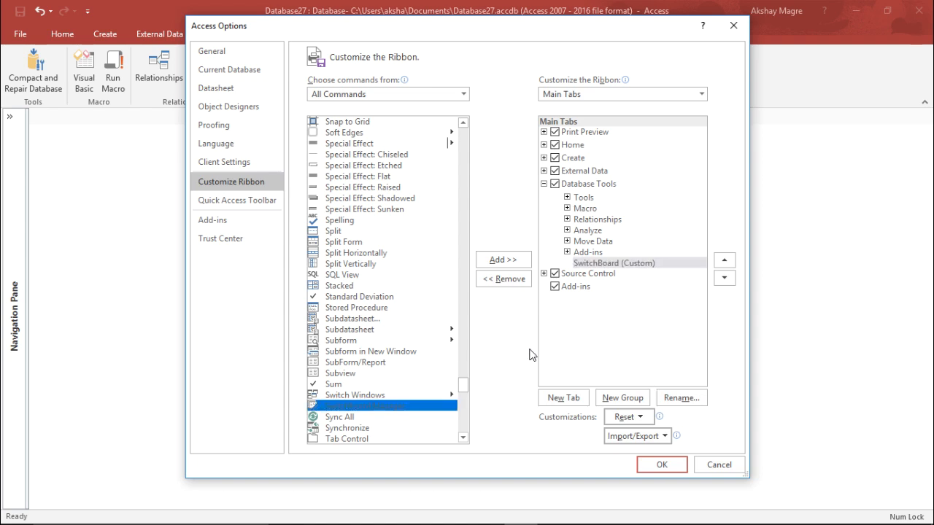
Add the Switchboard Manager command into the SwitchBoard group.
{"action": "left_click", "coordinate": [502, 260]}
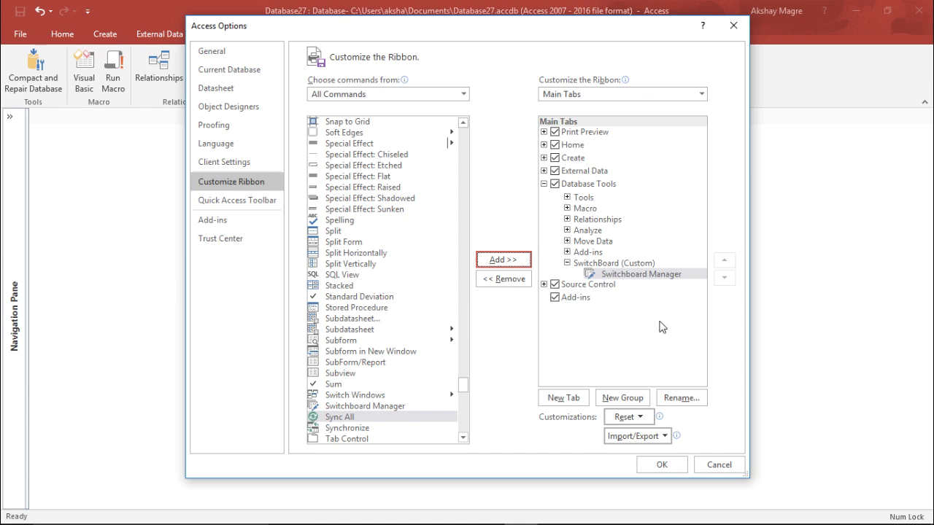
{"action": "left_click", "coordinate": [660, 464]}
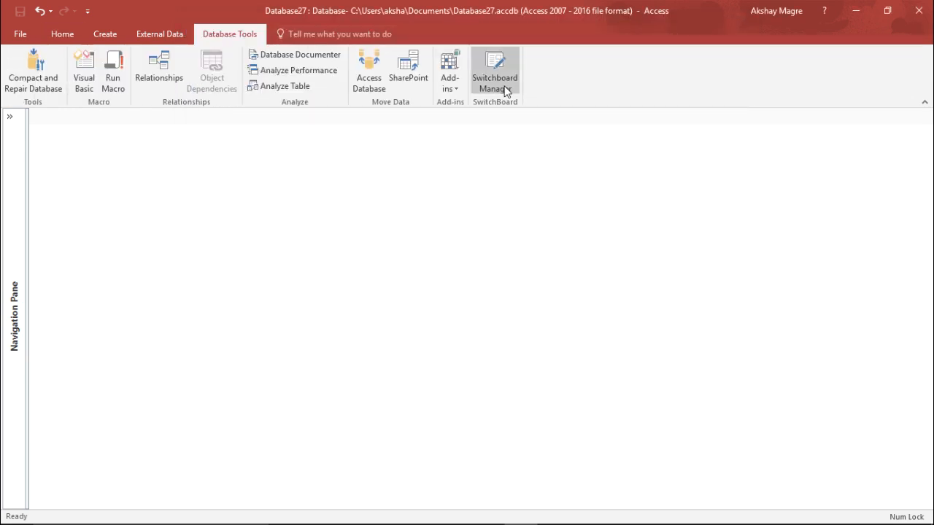
{"action": "mouse_move", "coordinate": [525, 105]}
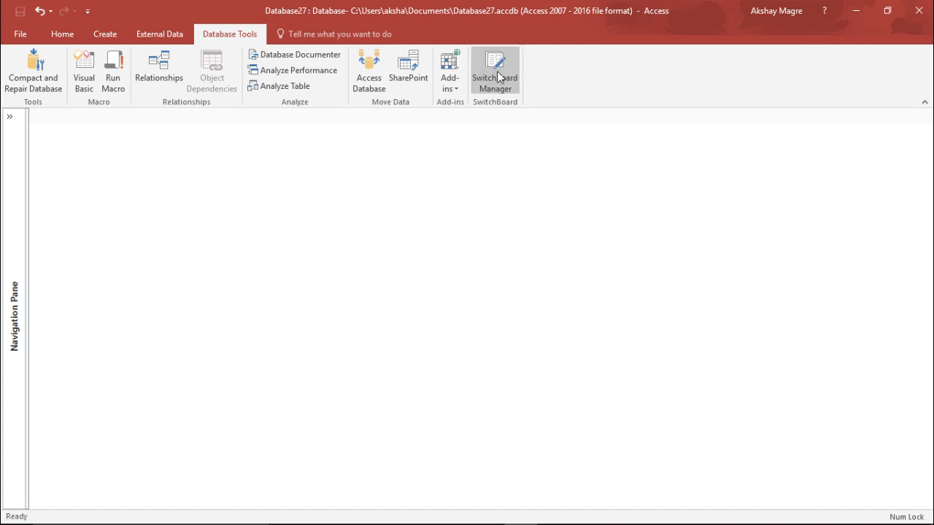
Launch Switchboard Manager from the SwitchBoard group; it reports no valid switchboard.
{"action": "left_click", "coordinate": [495, 70]}
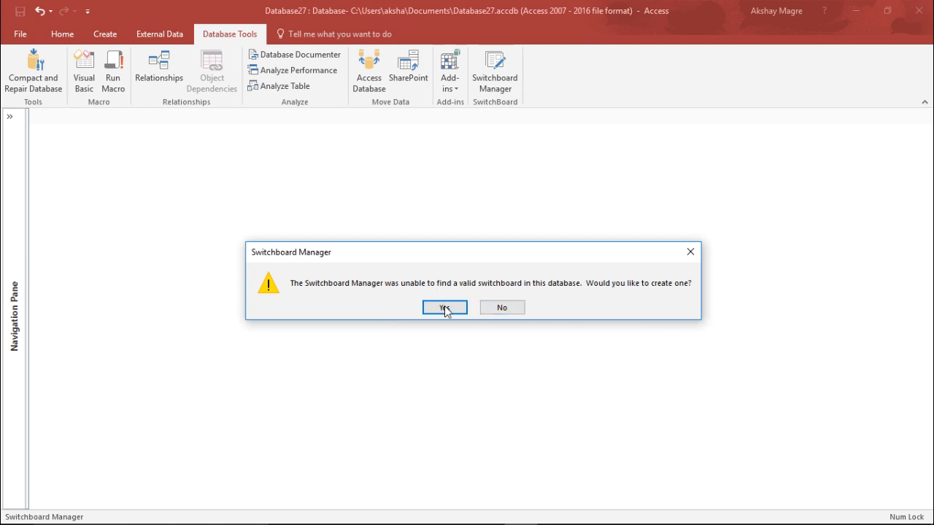
Select Main Switchboard (Default) and open its Edit Switchboard Page window.
{"action": "left_click", "coordinate": [444, 307]}
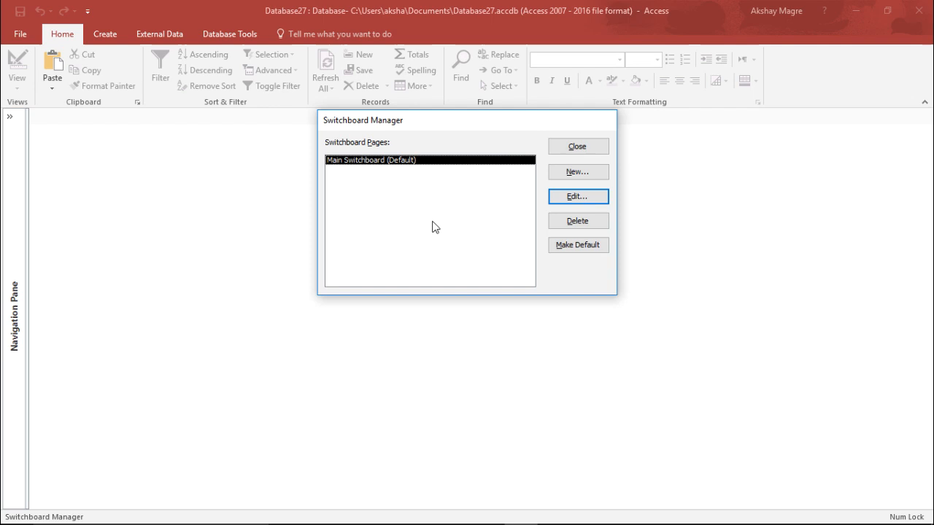
{"action": "mouse_move", "coordinate": [368, 178]}
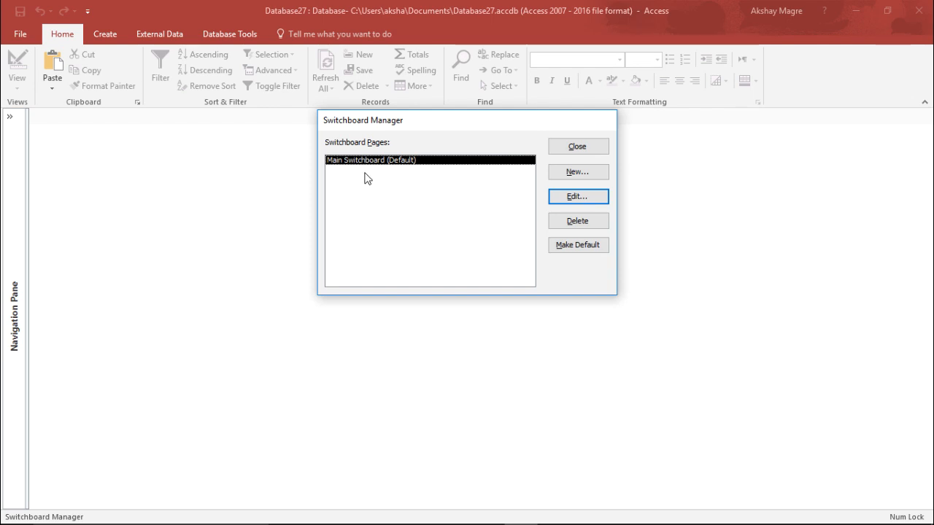
{"action": "mouse_move", "coordinate": [342, 169]}
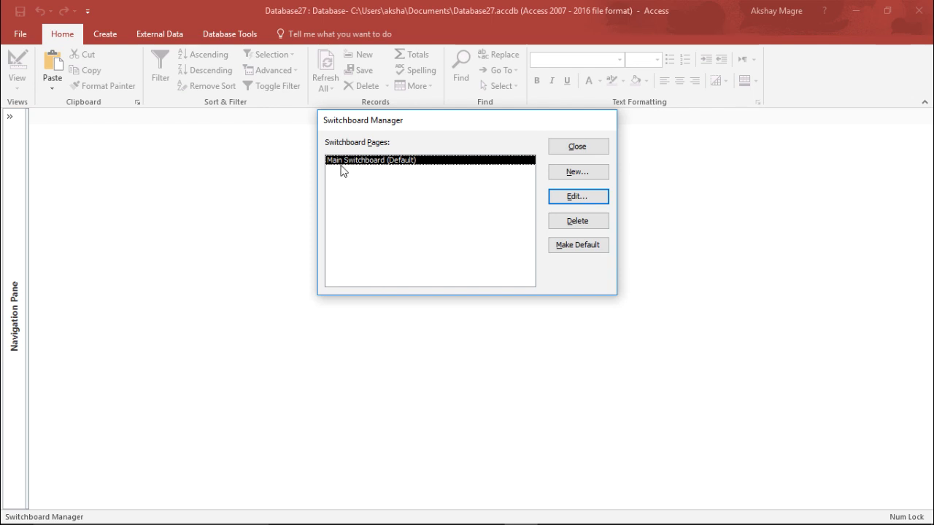
{"action": "mouse_move", "coordinate": [400, 190]}
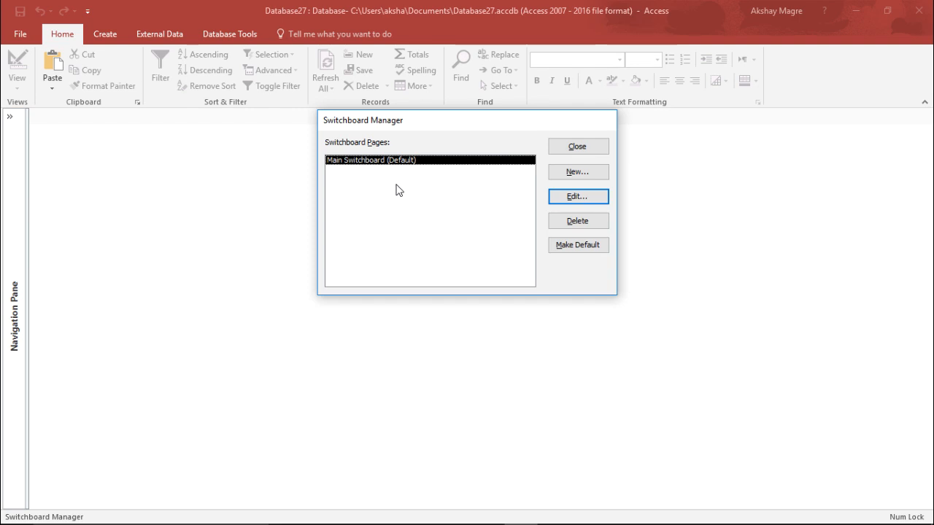
{"action": "mouse_move", "coordinate": [575, 193]}
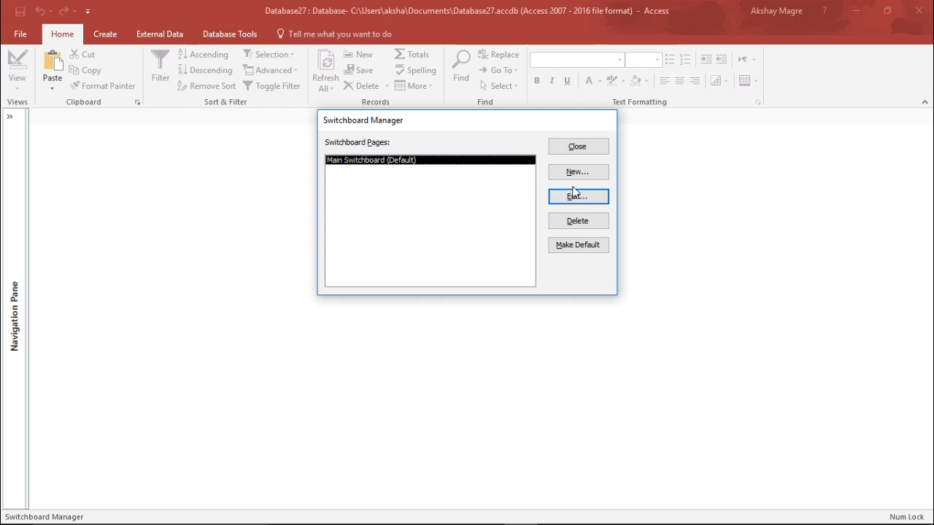
{"action": "mouse_move", "coordinate": [411, 166]}
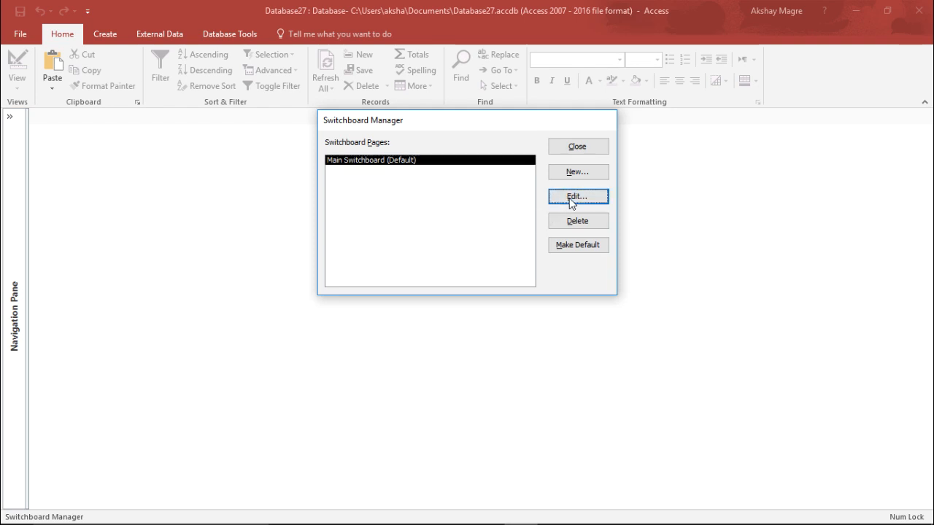
{"action": "left_click", "coordinate": [578, 196]}
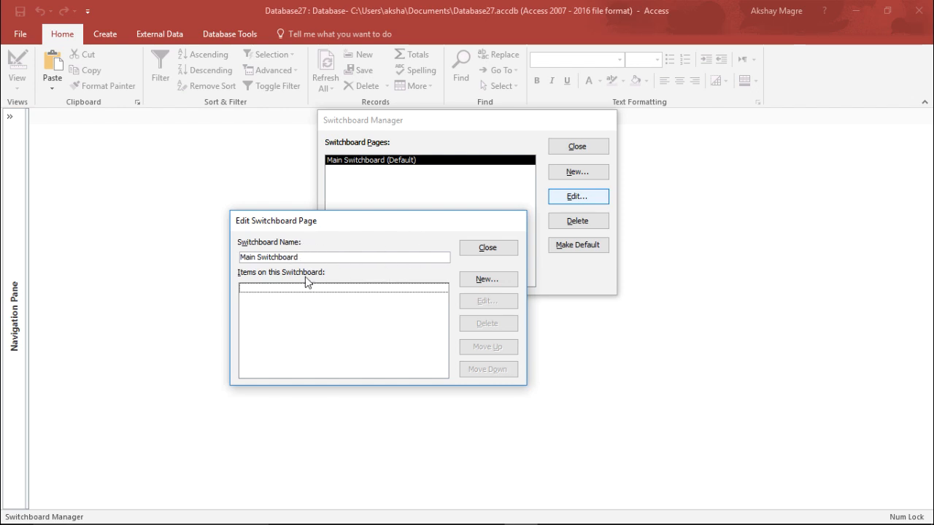
Start a new switchboard item with the text 'Open A Form'.
{"action": "left_click", "coordinate": [318, 257]}
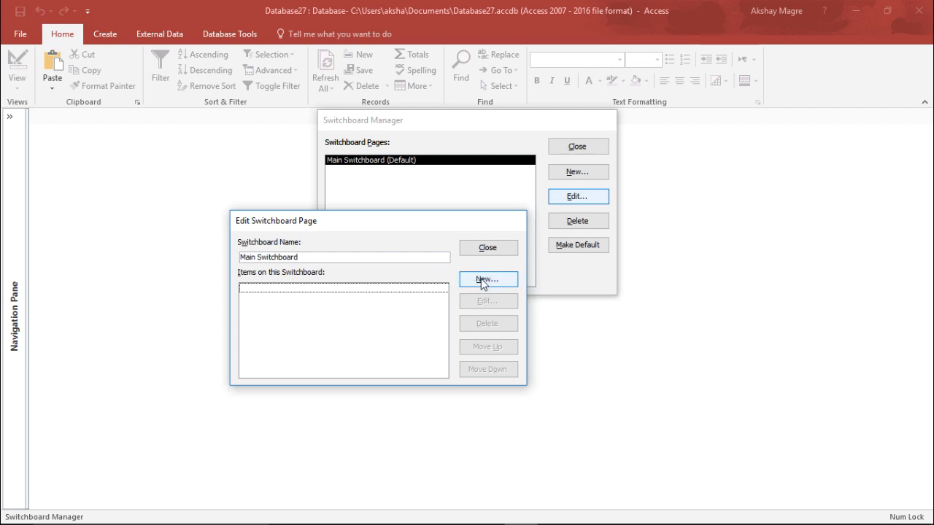
{"action": "left_click", "coordinate": [488, 281]}
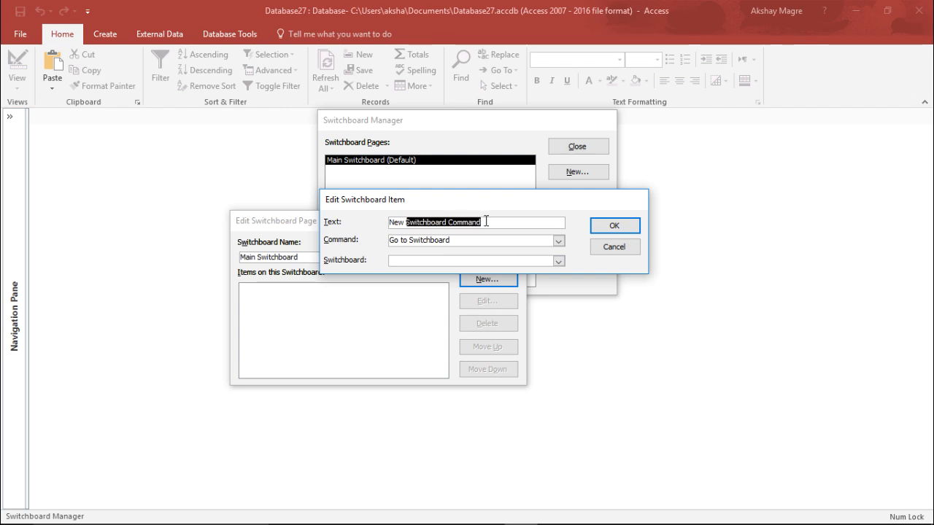
{"action": "type", "text": "OPen"}
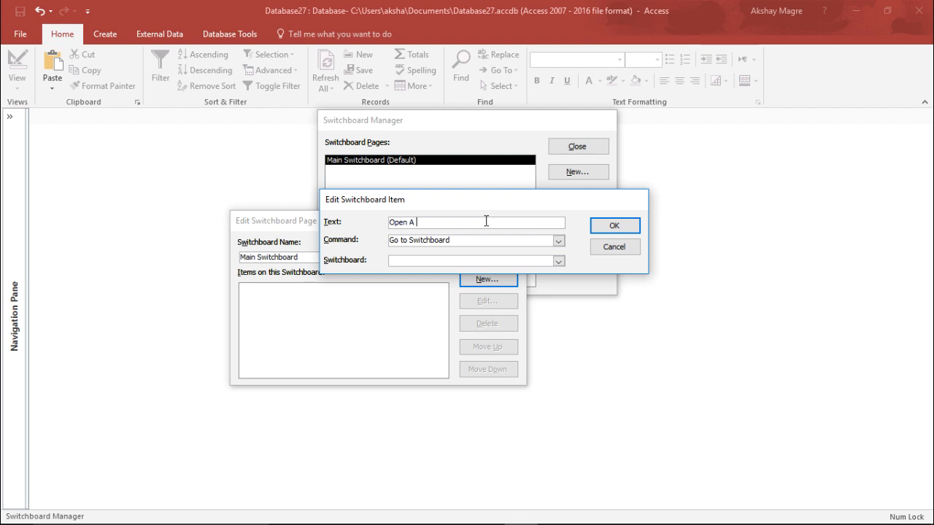
{"action": "type", "text": "Form"}
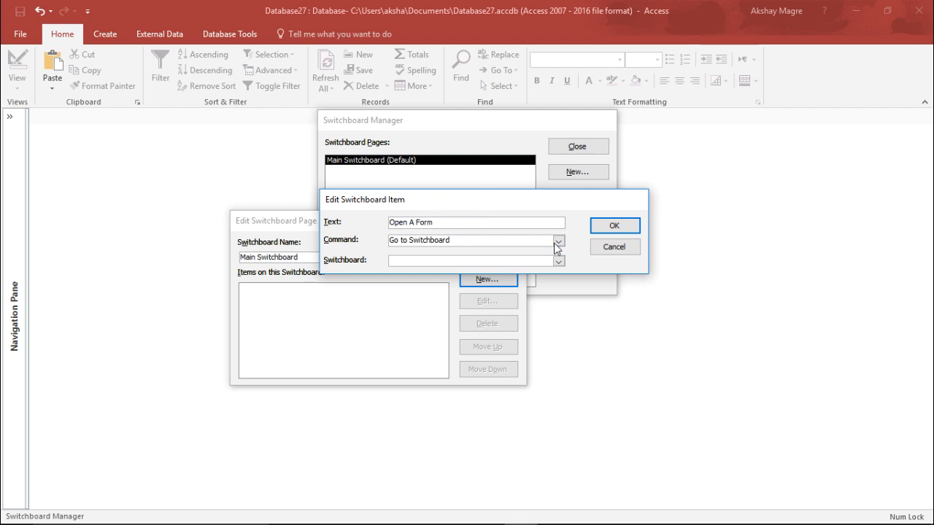
Set its command to Open Form in Edit Mode targeting Customers and save it.
{"action": "left_click", "coordinate": [557, 239]}
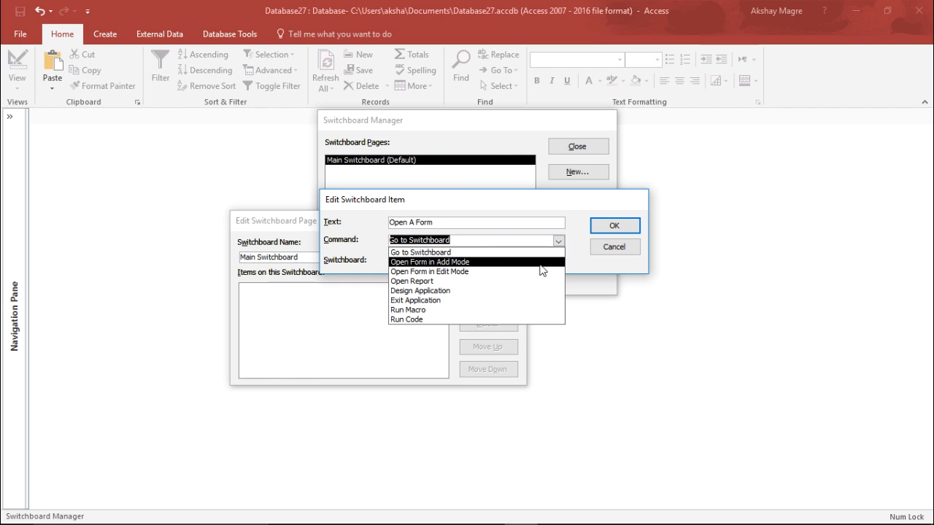
{"action": "left_click", "coordinate": [429, 263]}
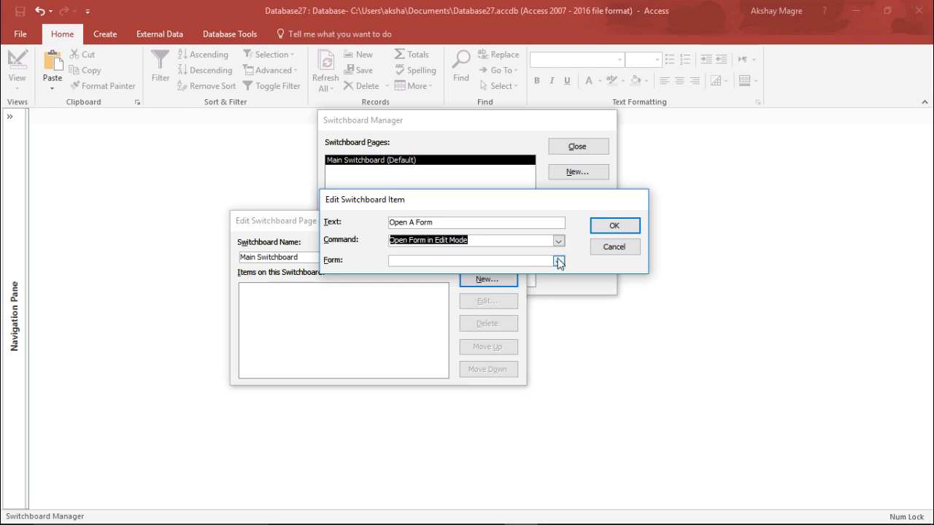
{"action": "left_click", "coordinate": [559, 259]}
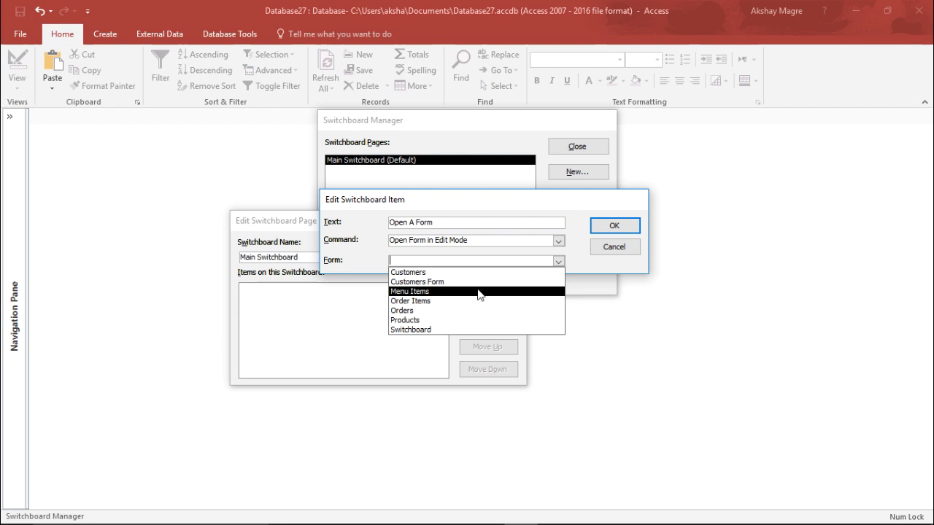
{"action": "left_click", "coordinate": [408, 272]}
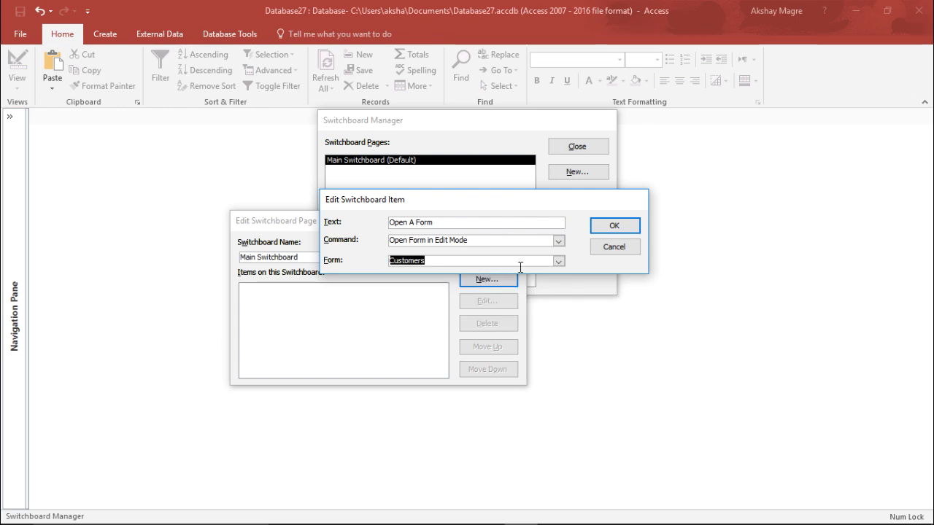
{"action": "left_click", "coordinate": [613, 225]}
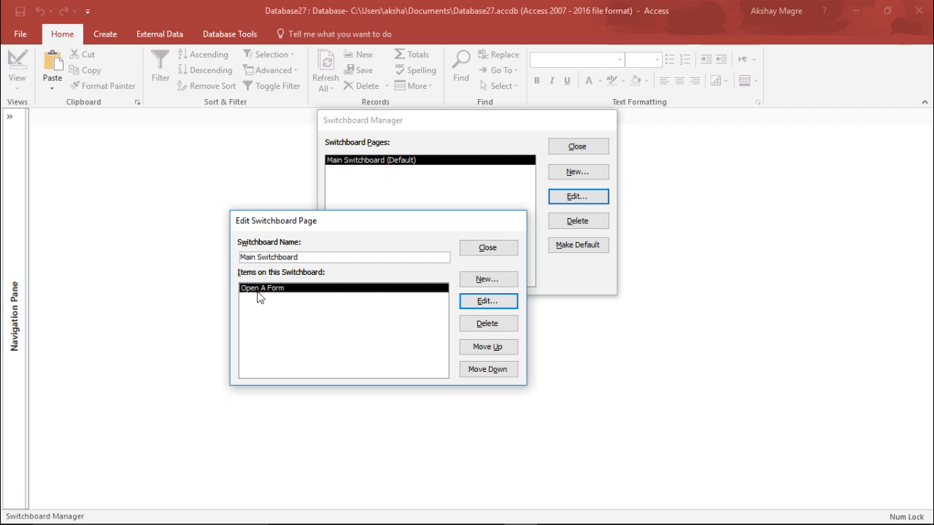
Start another switchboard item with the text 'Open A Report'.
{"action": "left_click", "coordinate": [487, 280]}
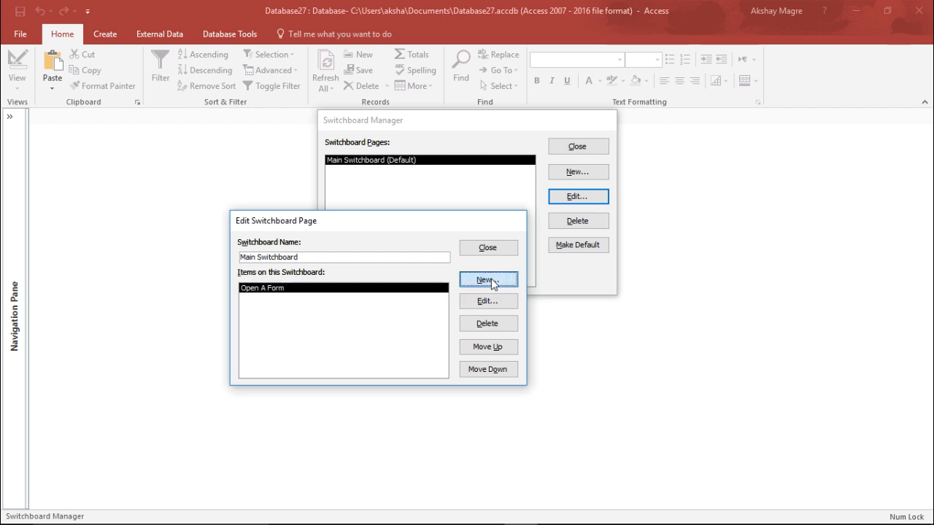
{"action": "left_click", "coordinate": [487, 281]}
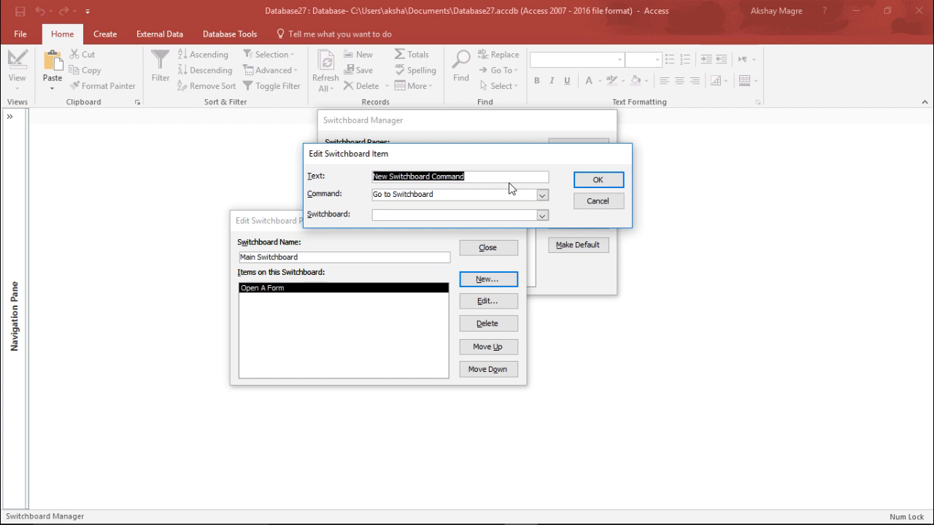
{"action": "type", "text": "Open A"}
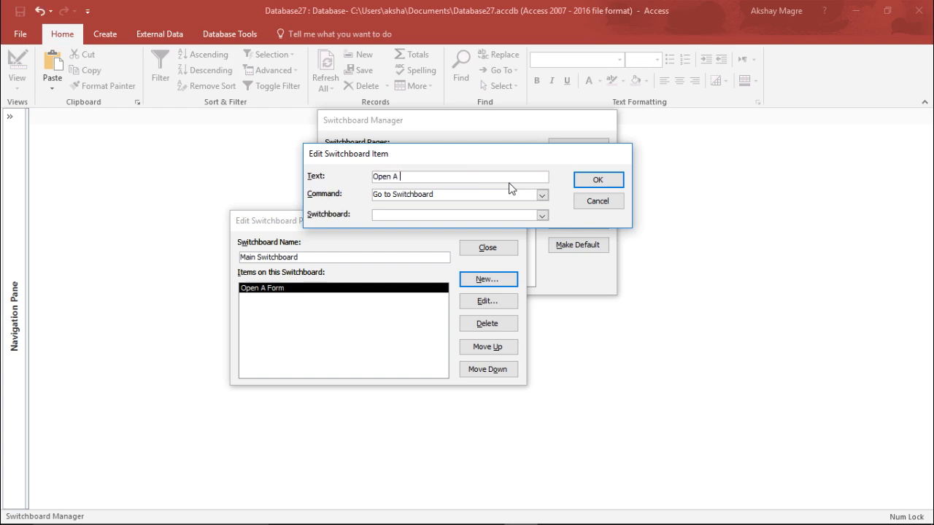
{"action": "type", "text": "Report"}
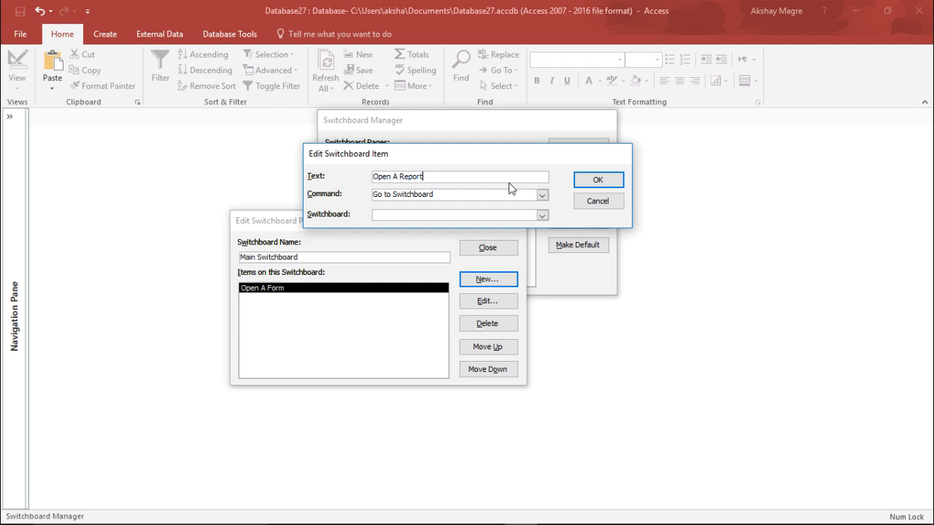
Set its command to Open Report targeting December Orders and save it.
{"action": "left_click", "coordinate": [541, 194]}
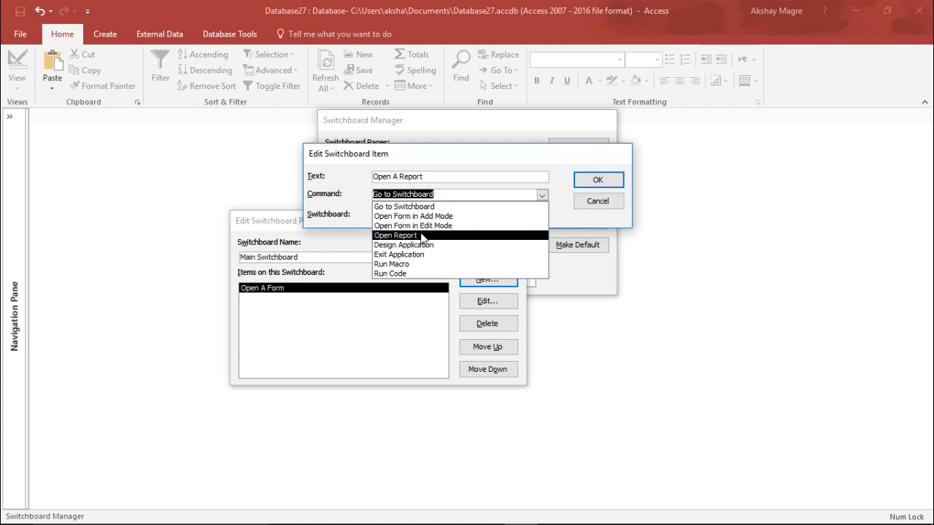
{"action": "mouse_move", "coordinate": [421, 215]}
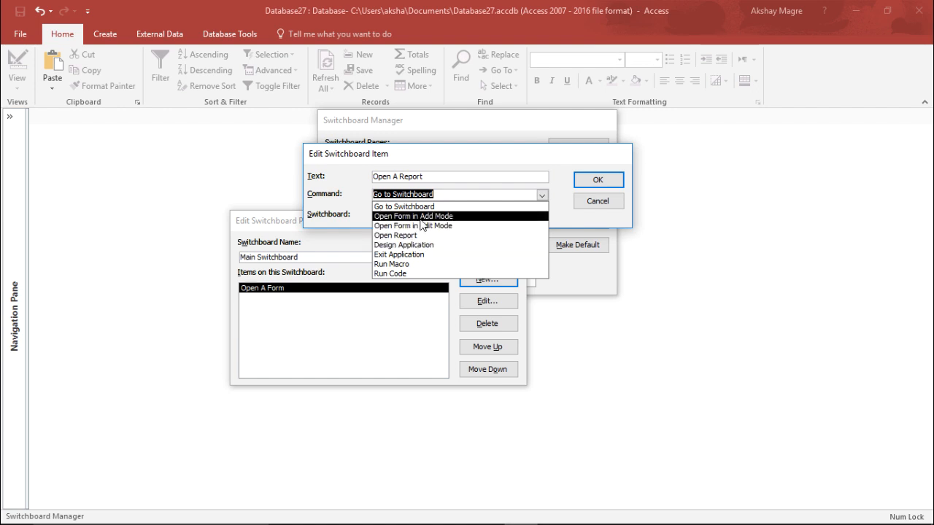
{"action": "mouse_move", "coordinate": [452, 234]}
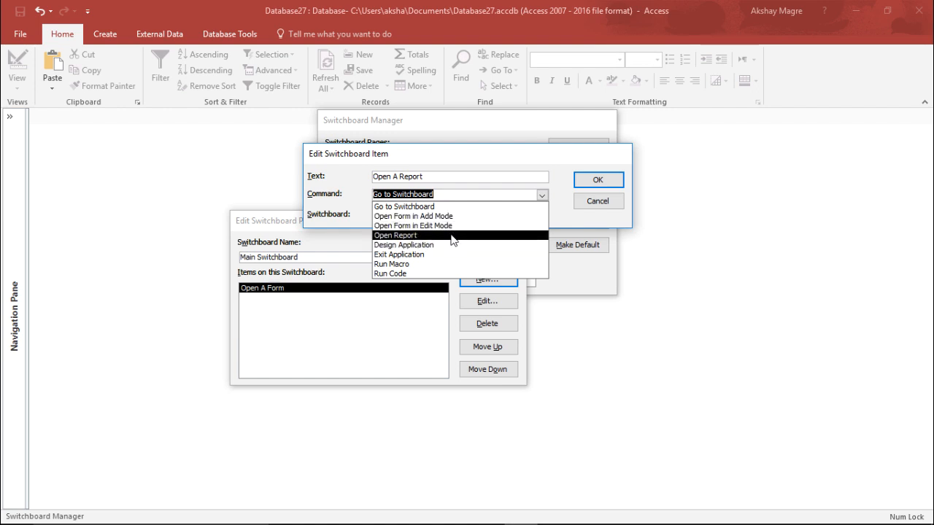
{"action": "mouse_move", "coordinate": [449, 253]}
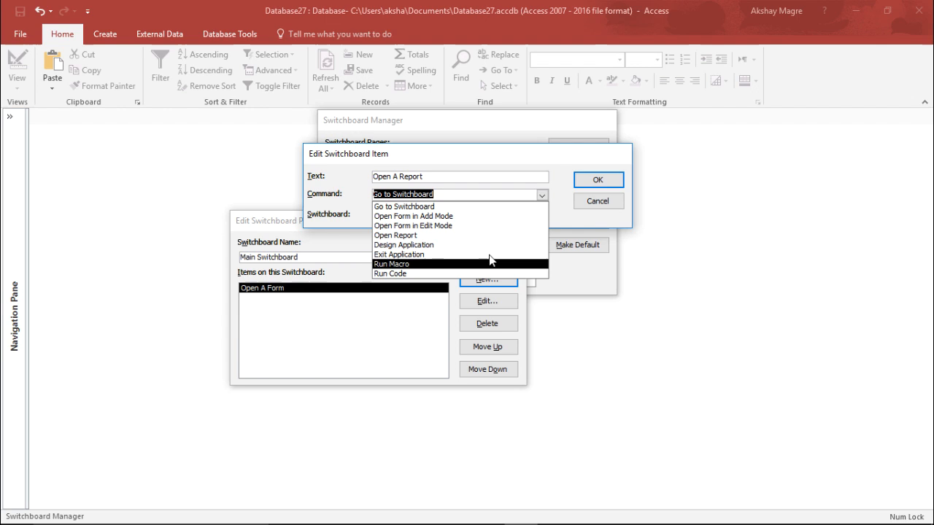
{"action": "mouse_move", "coordinate": [466, 225]}
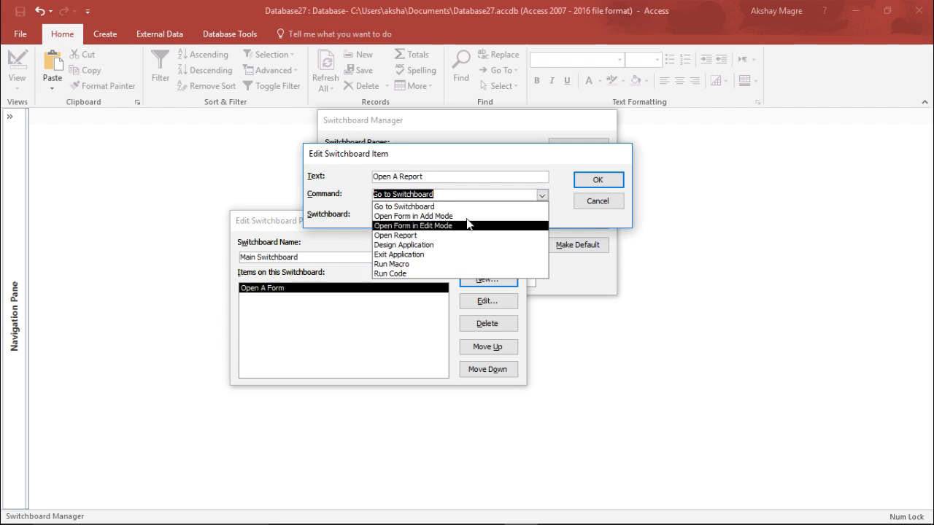
{"action": "mouse_move", "coordinate": [449, 227]}
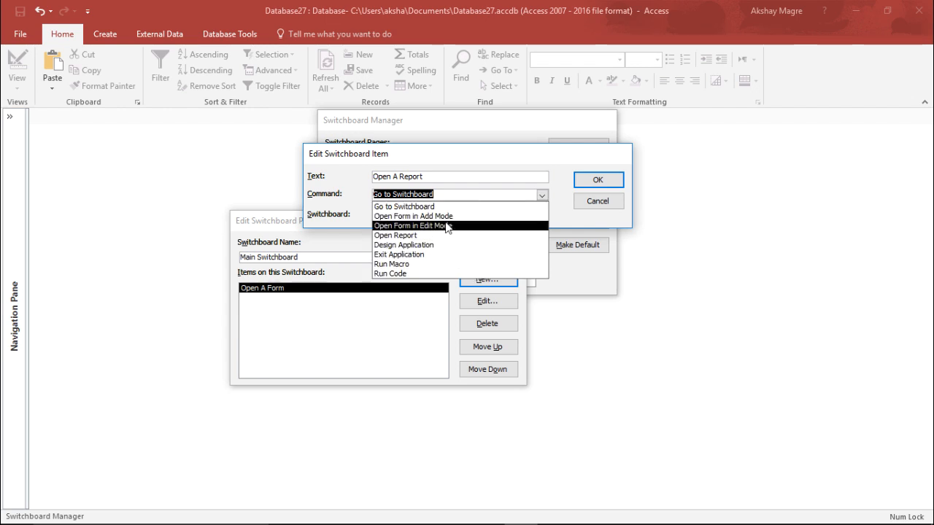
{"action": "left_click", "coordinate": [395, 235]}
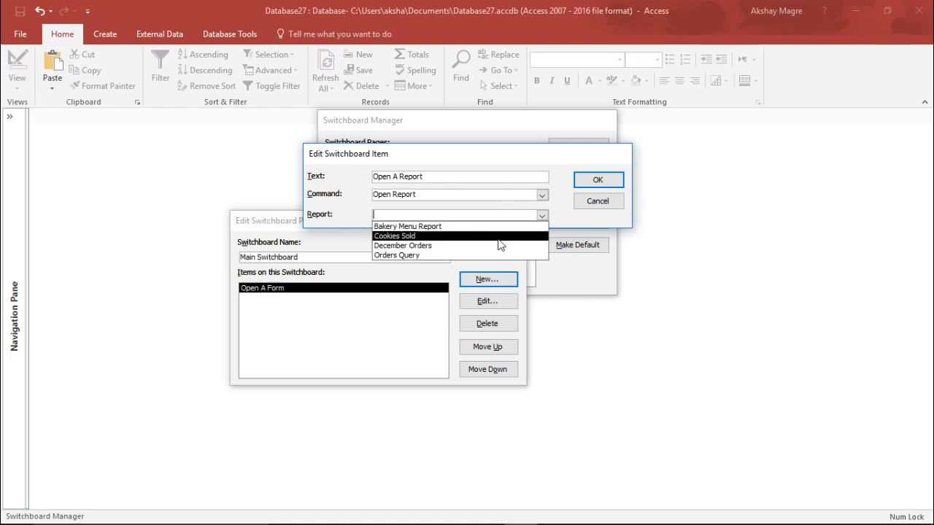
{"action": "left_click", "coordinate": [402, 245]}
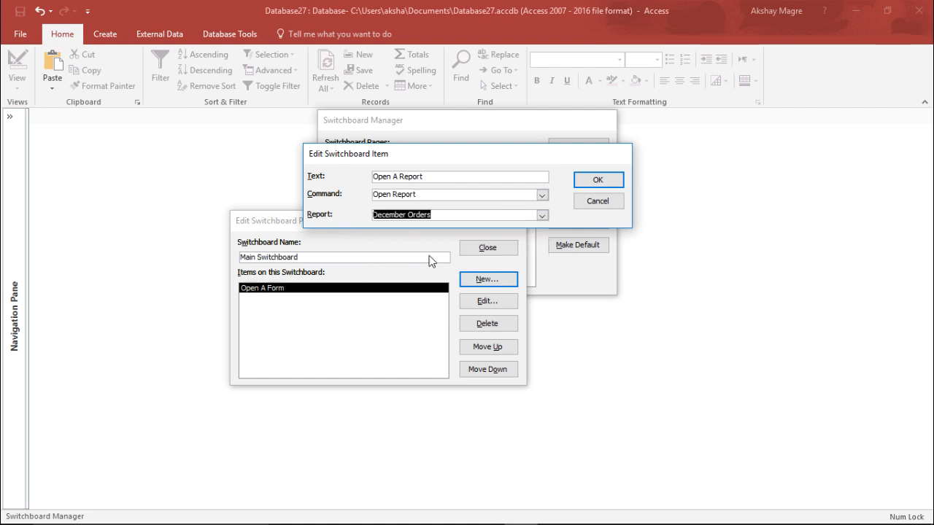
{"action": "left_click", "coordinate": [598, 179]}
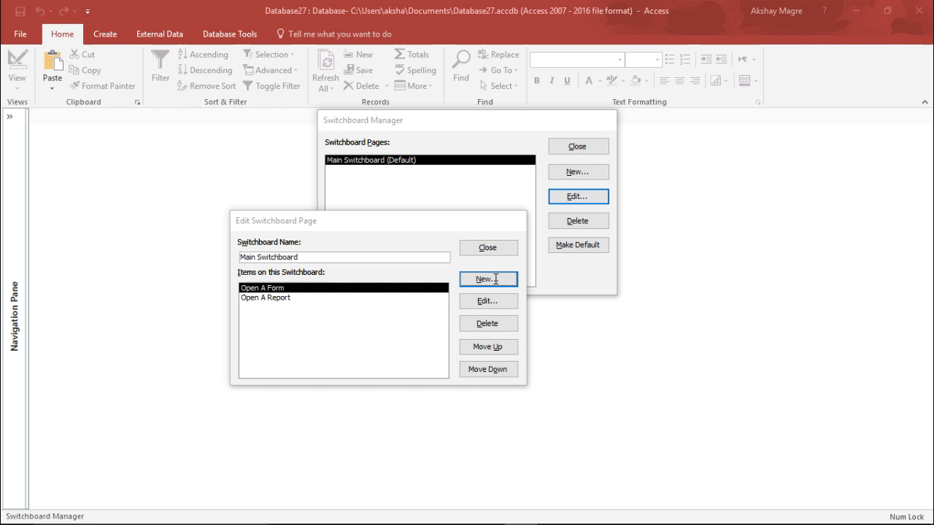
Add a 'Quit' item set to Exit Application and save it.
{"action": "left_click", "coordinate": [487, 278]}
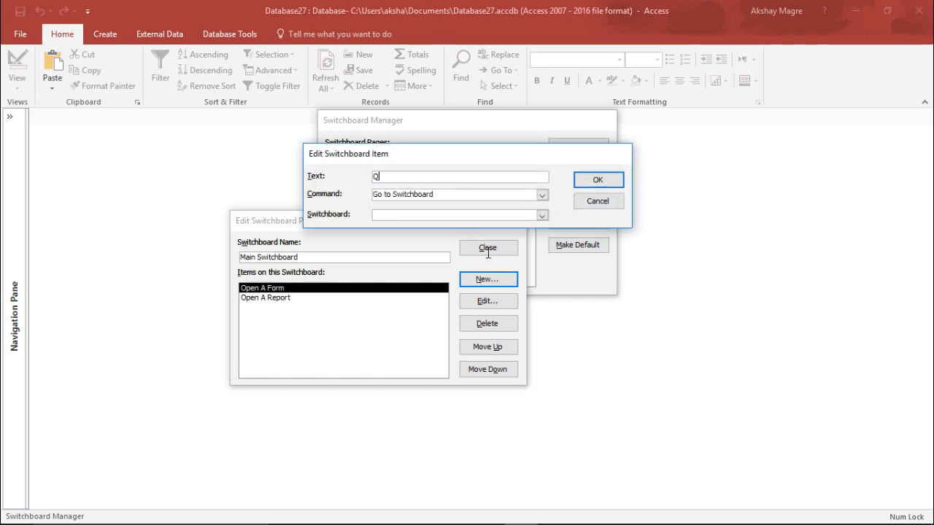
{"action": "type", "text": "uit"}
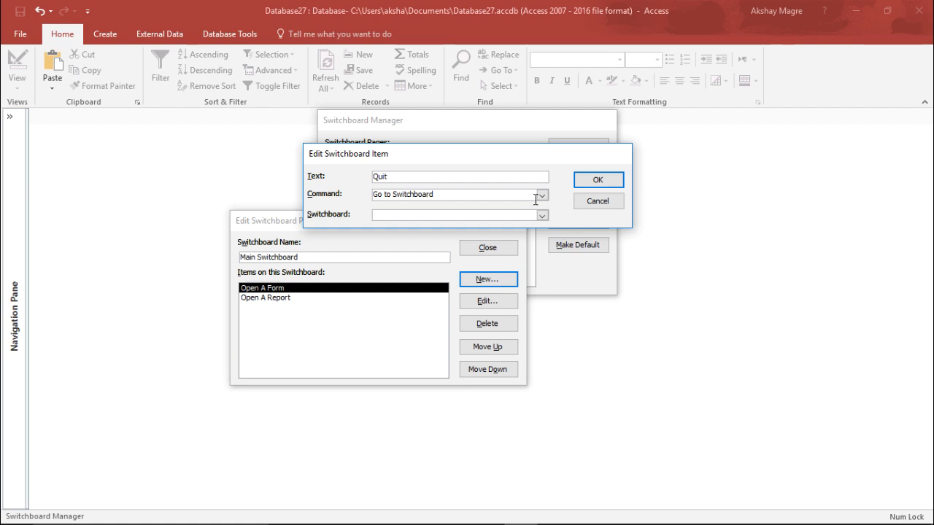
{"action": "left_click", "coordinate": [543, 194]}
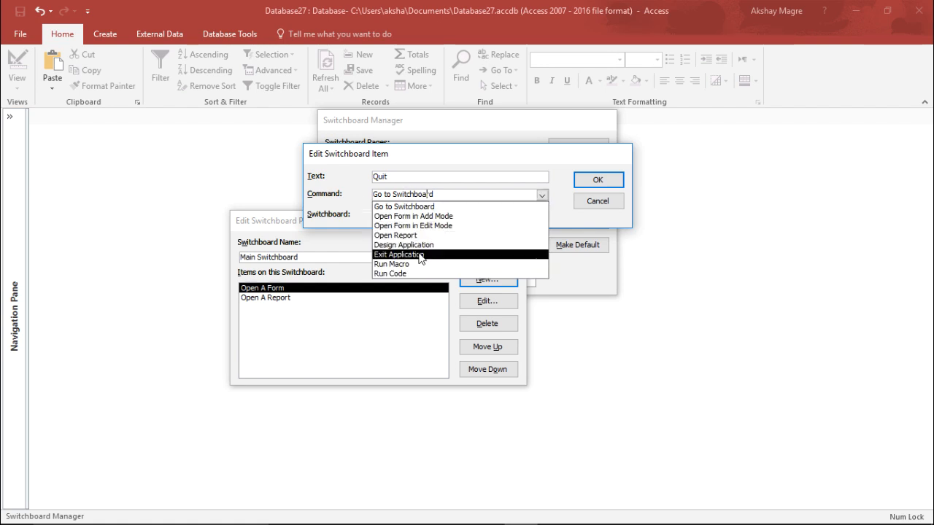
{"action": "left_click", "coordinate": [399, 253]}
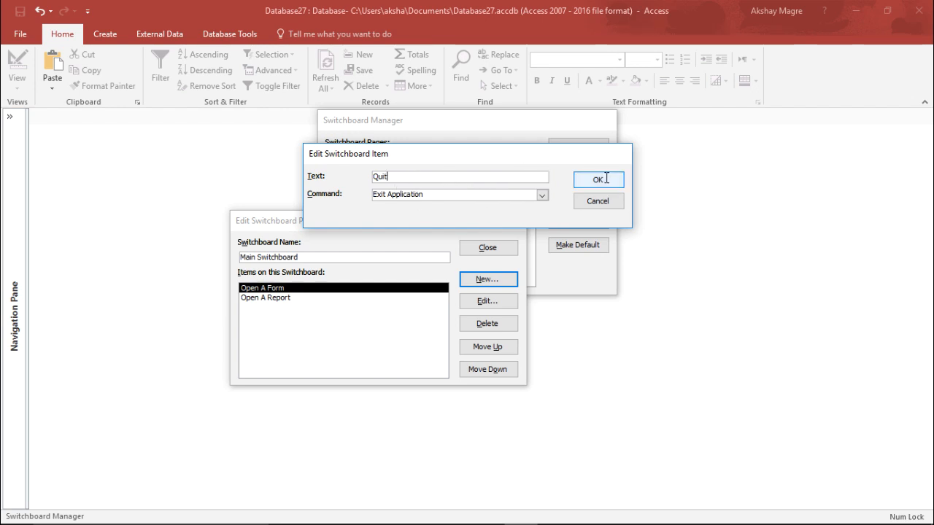
{"action": "left_click", "coordinate": [598, 181]}
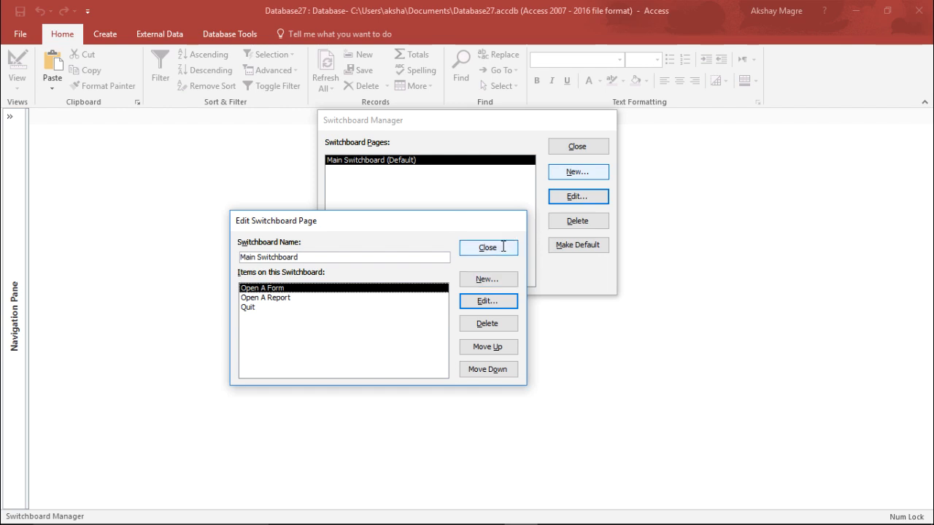
Close the page editor and Switchboard Manager, then expand the Navigation Pane.
{"action": "left_click", "coordinate": [488, 246]}
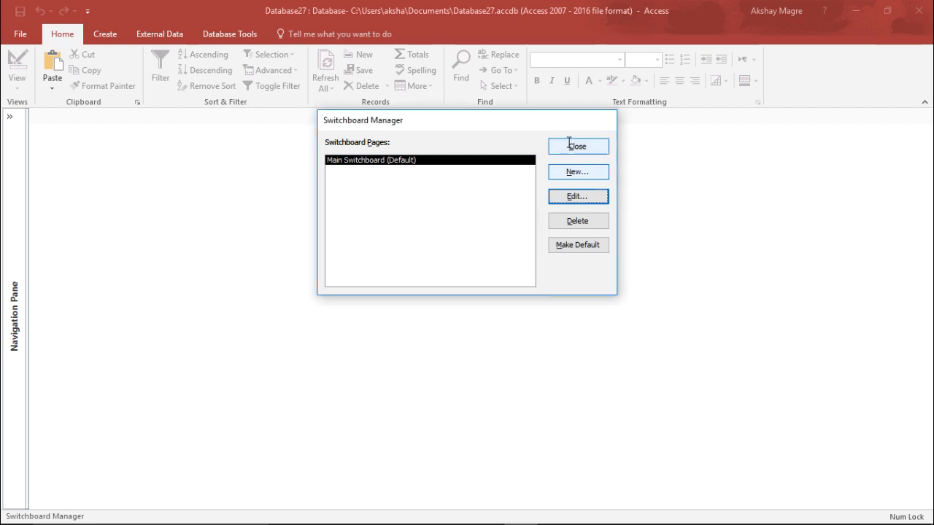
{"action": "left_click", "coordinate": [578, 145]}
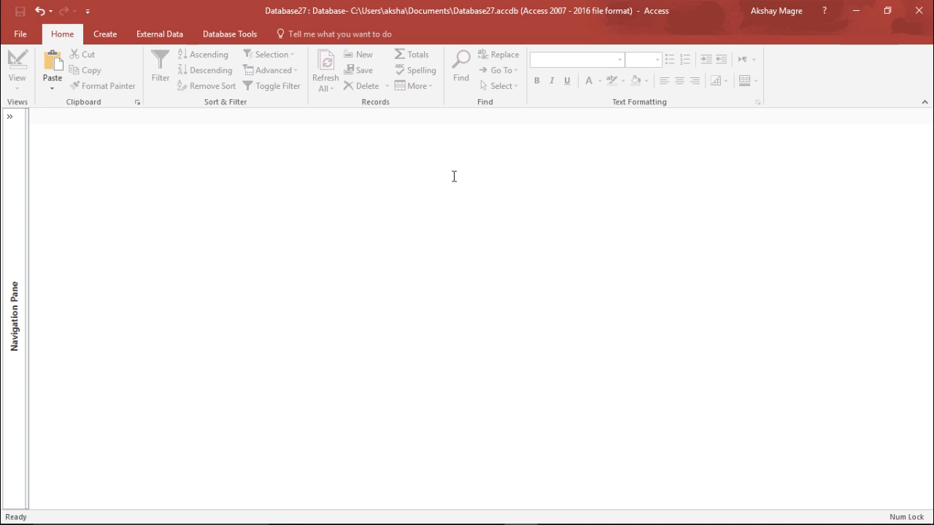
{"action": "mouse_move", "coordinate": [431, 178]}
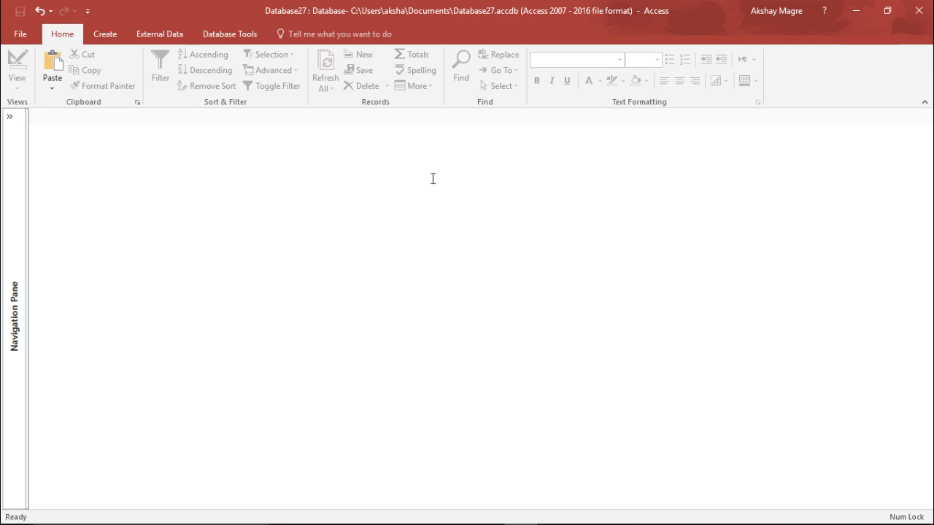
{"action": "left_click", "coordinate": [10, 116]}
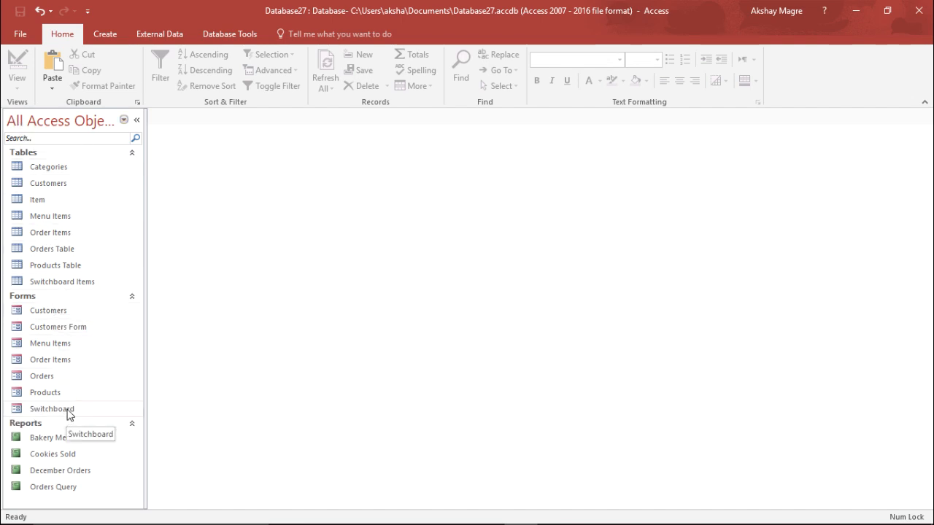
Open the Switchboard form, test Open A Form on Customers, and return to the switchboard.
{"action": "double_click", "coordinate": [51, 408]}
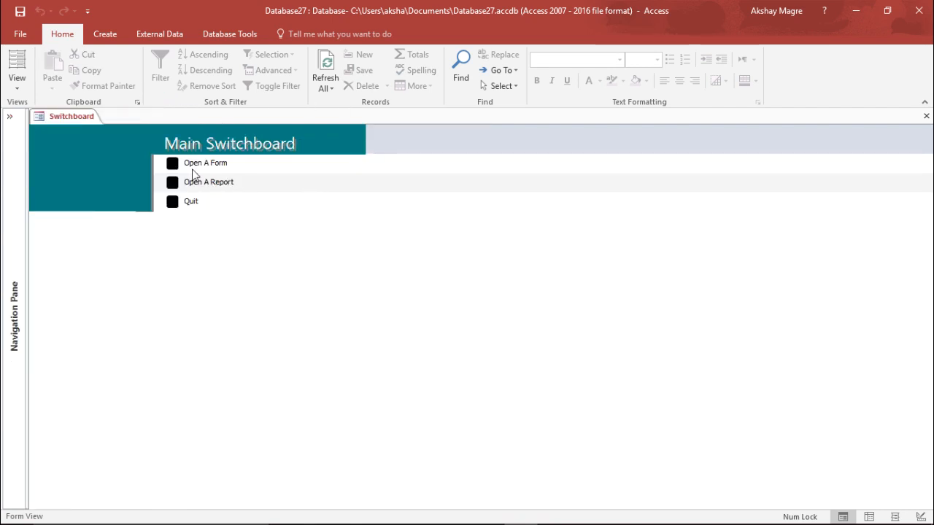
{"action": "mouse_move", "coordinate": [213, 163]}
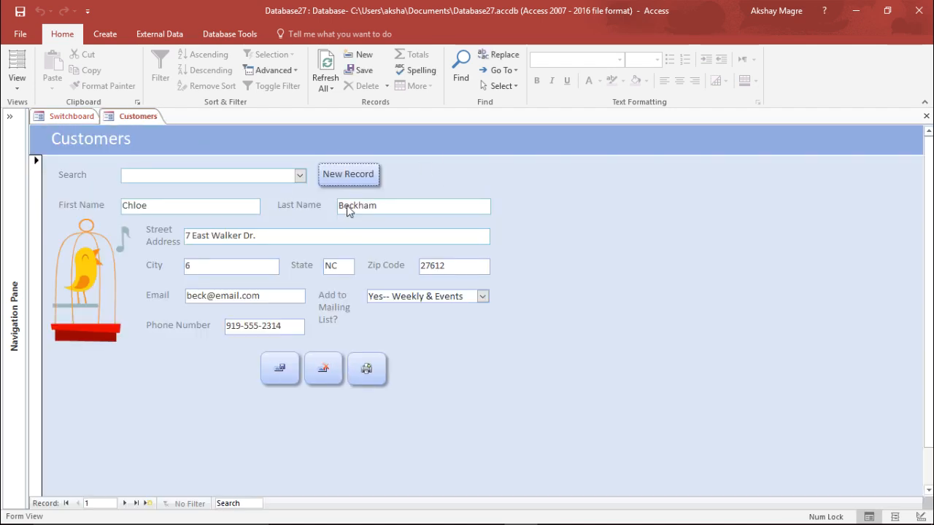
{"action": "left_click", "coordinate": [348, 174]}
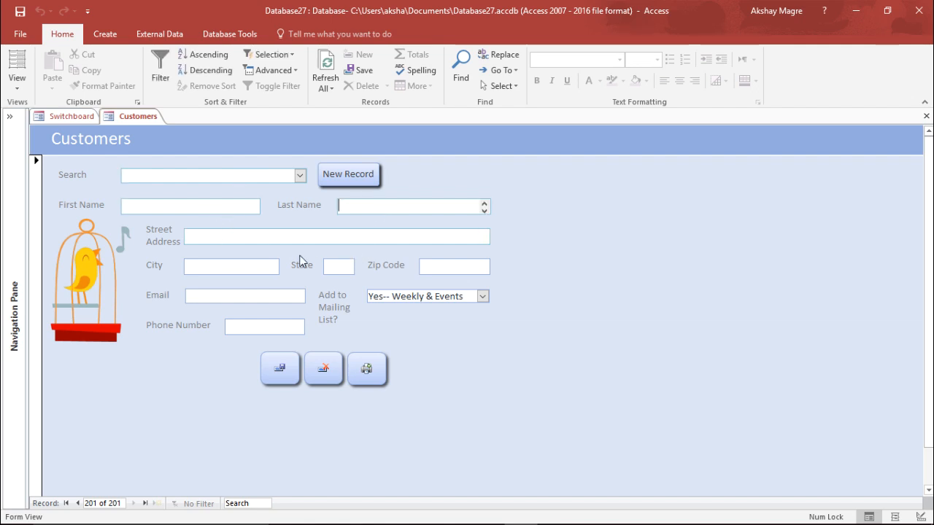
{"action": "left_click", "coordinate": [70, 116]}
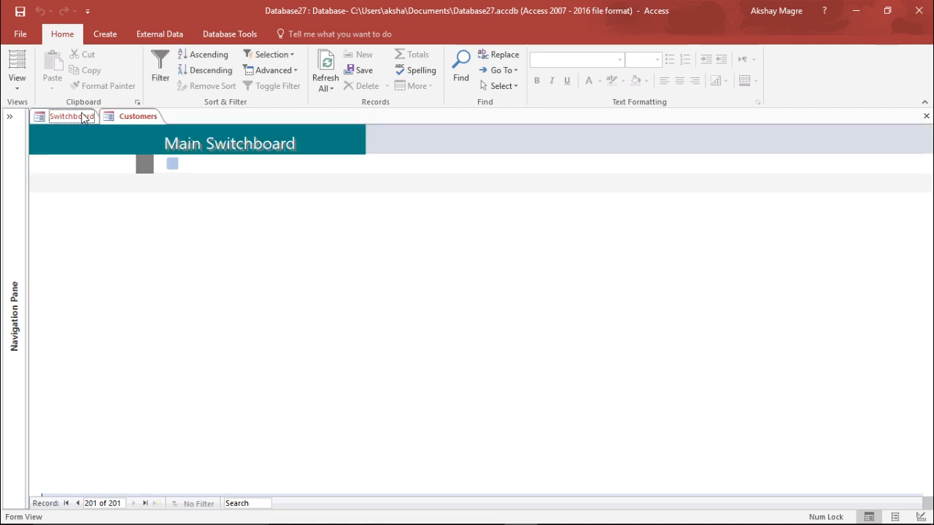
{"action": "left_click", "coordinate": [66, 116]}
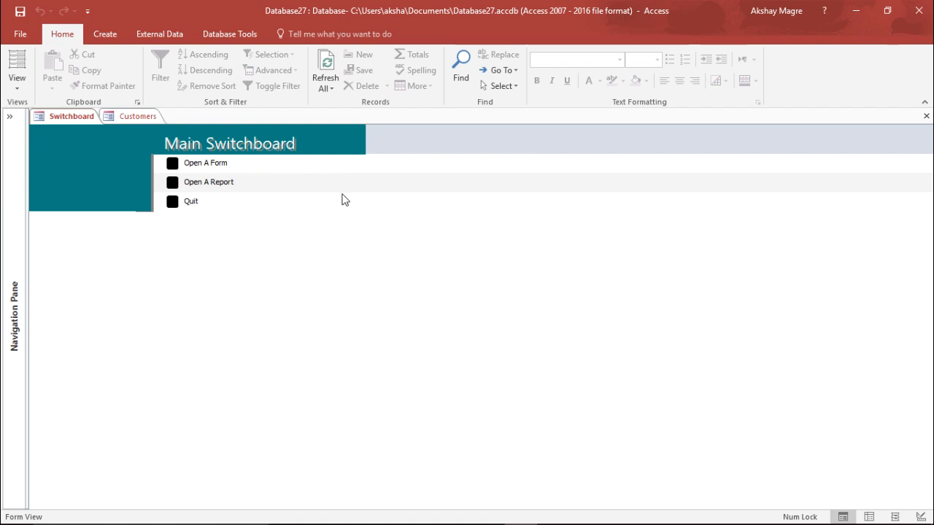
{"action": "mouse_move", "coordinate": [283, 213]}
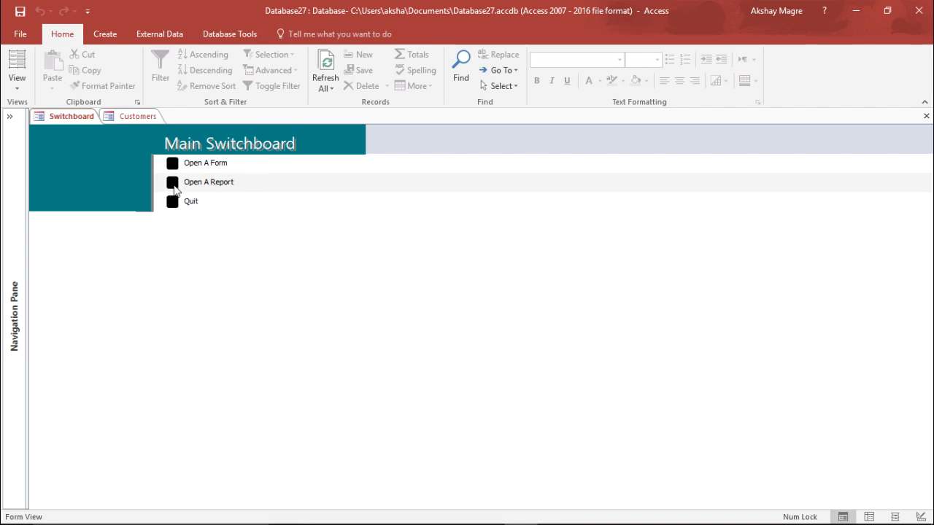
{"action": "mouse_move", "coordinate": [244, 165]}
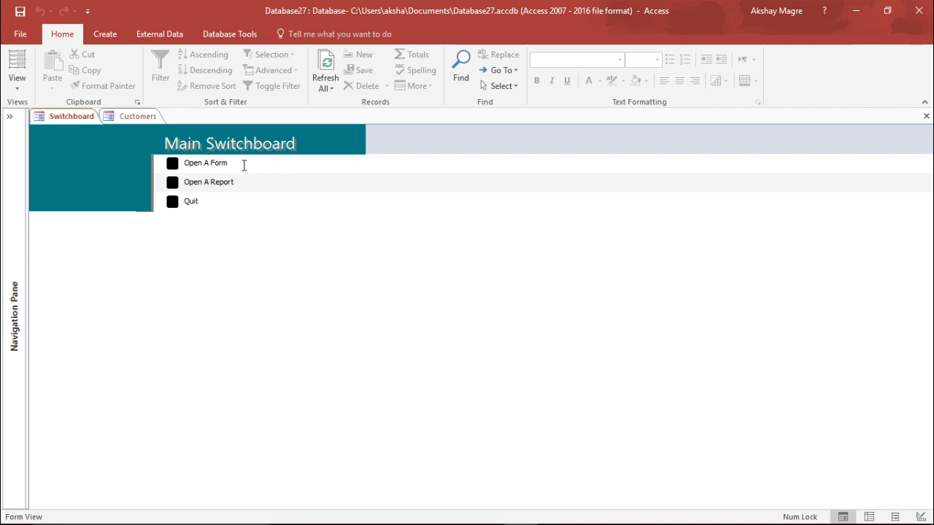